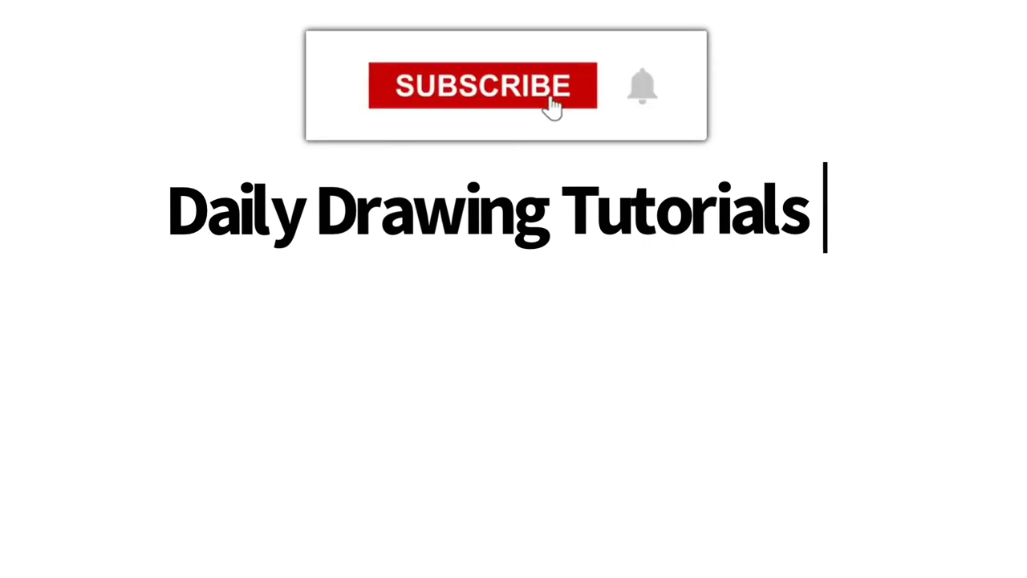
Play the outro so the red SUBSCRIBE button becomes a grey SUBSCRIBED button with the bell ringing.
click(482, 87)
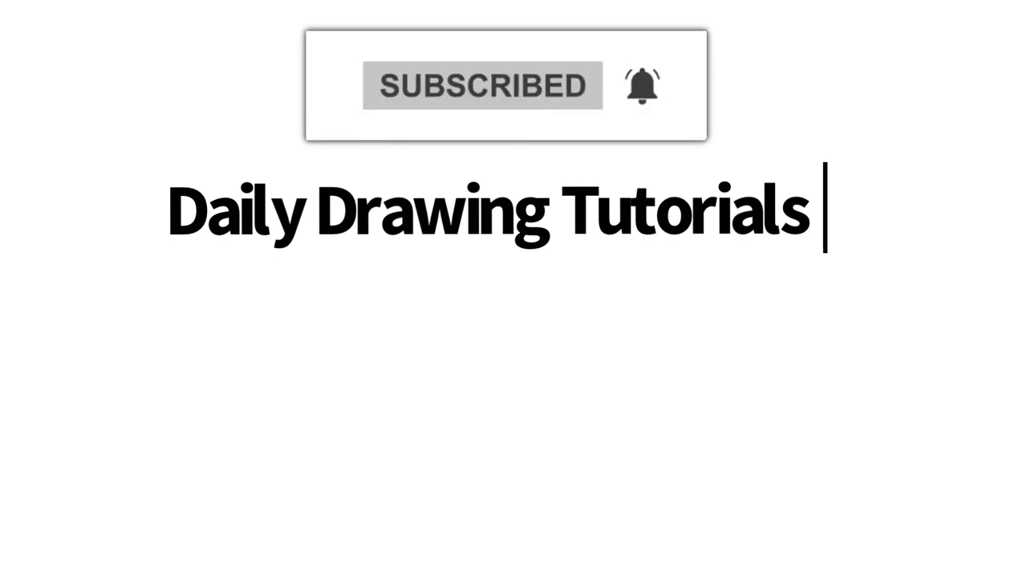